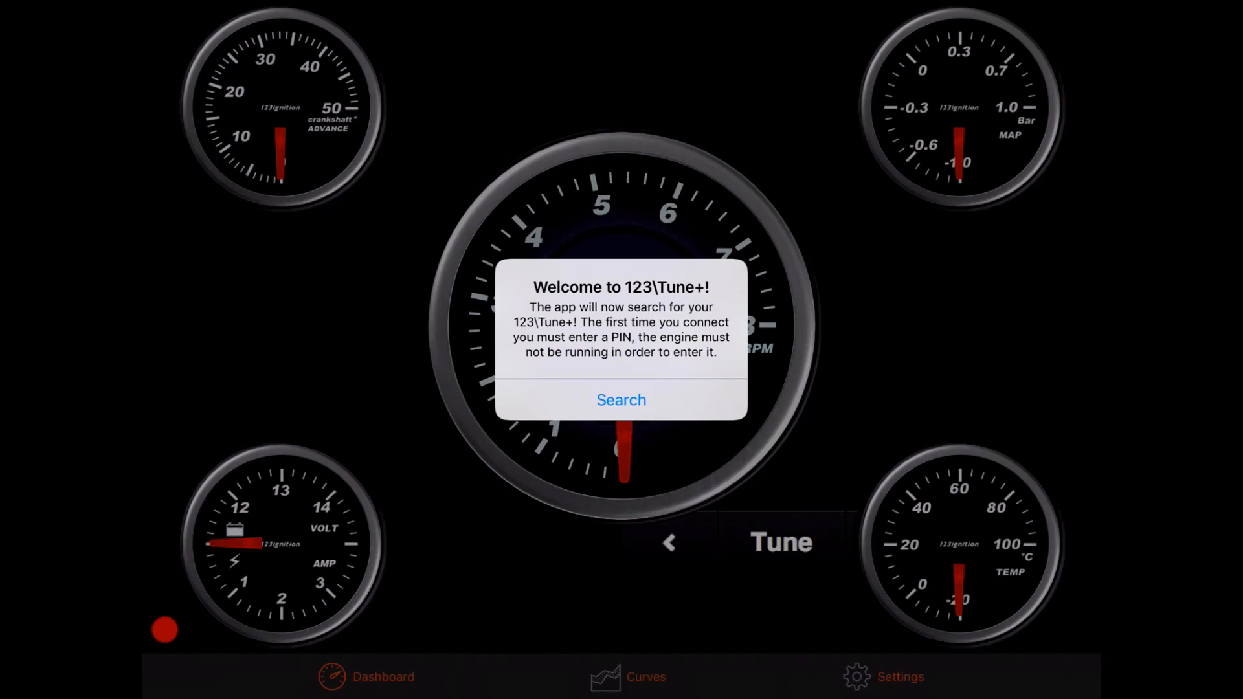
- Dismiss the 'Welcome to 123\Tune+!' alert with Search to begin scanning for the ignition unit
{"action": "left_click", "coordinate": [620, 401]}
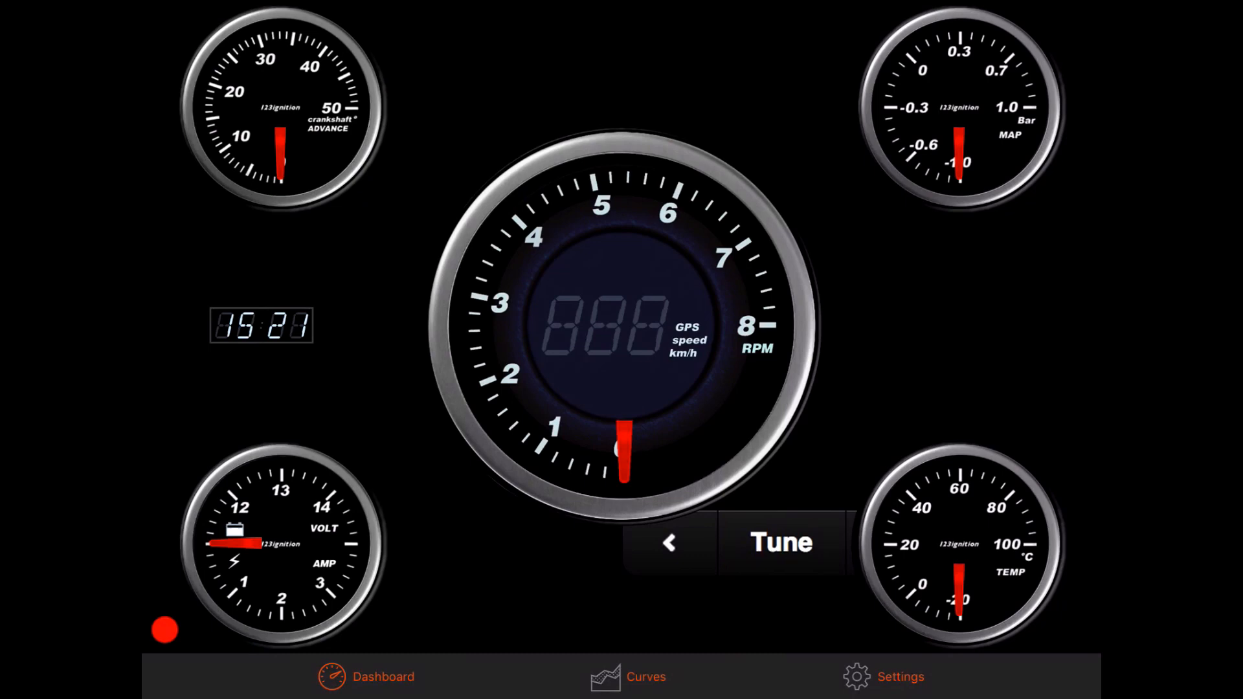
- Go to Settings and enter the device PIN so the 123\TUNE+ ignition connects as the checked device
{"action": "left_click", "coordinate": [900, 676]}
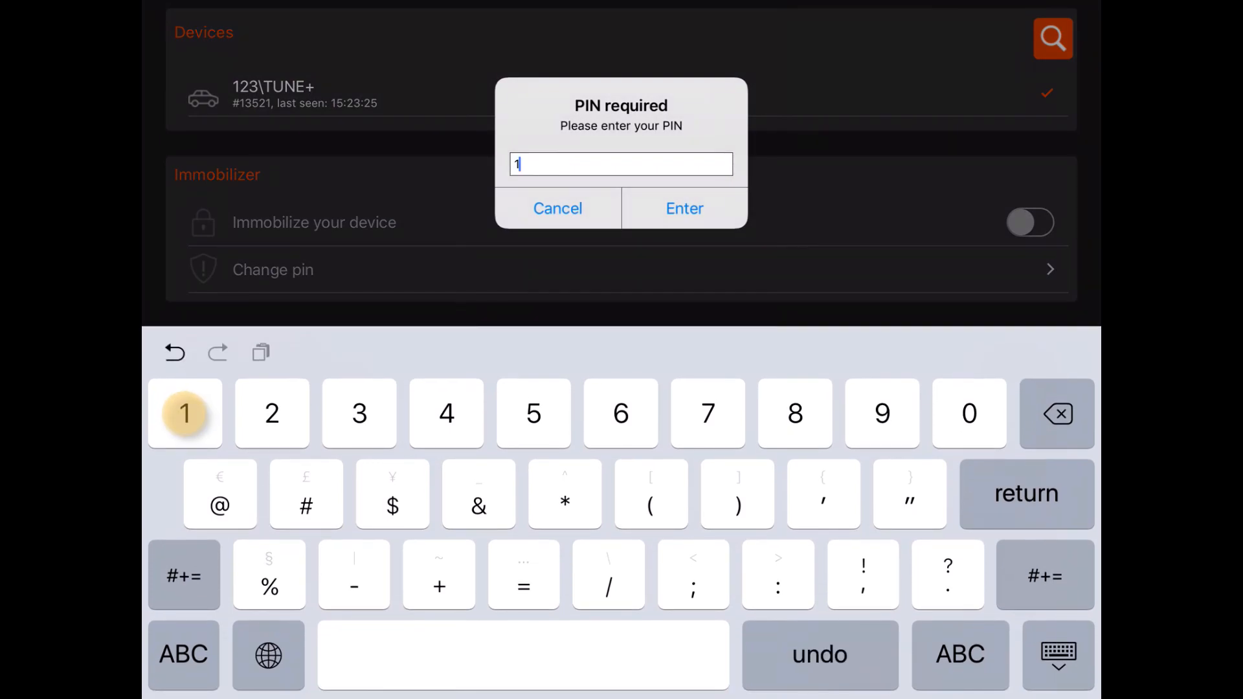
{"action": "left_click", "coordinate": [359, 413]}
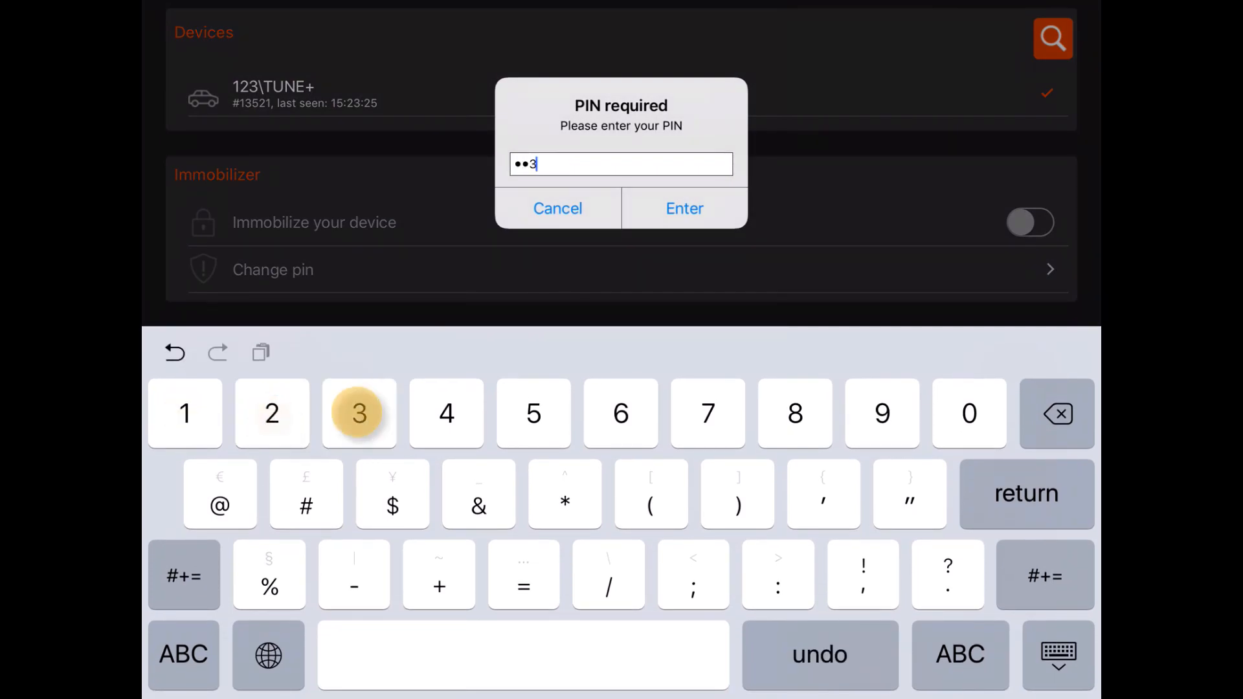
{"action": "left_click", "coordinate": [684, 208]}
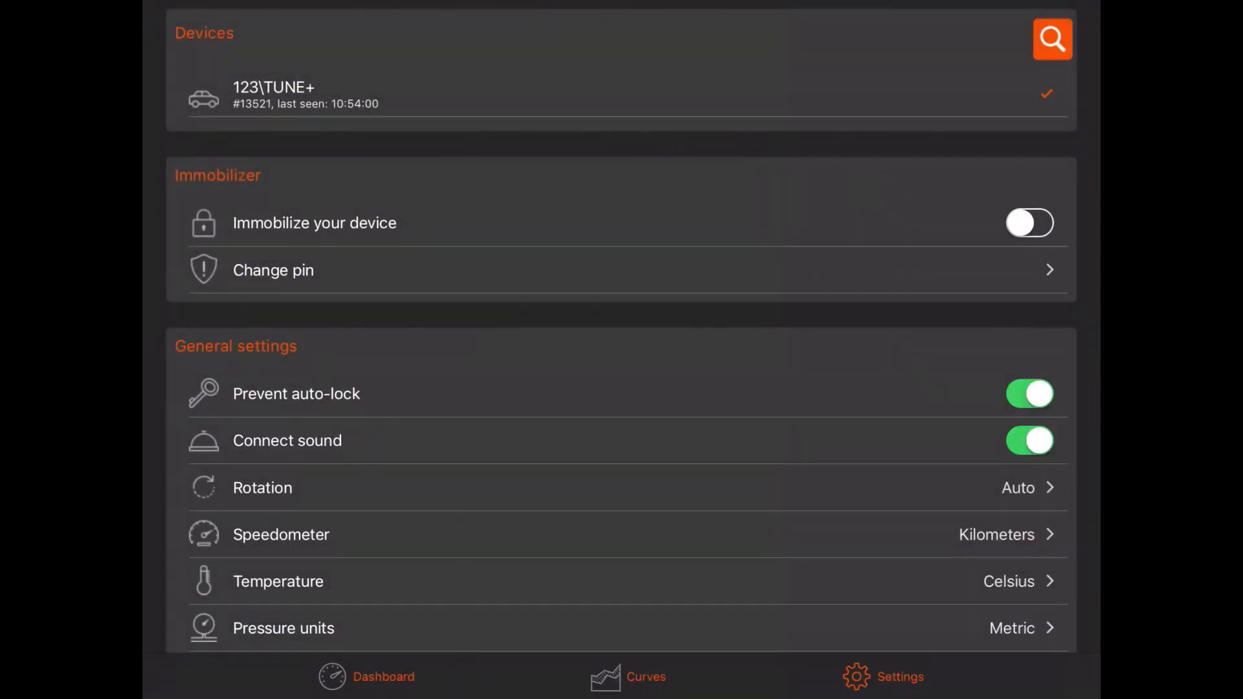
- Switch 'Immobilize your device' on and then back off
{"action": "left_click", "coordinate": [1029, 223]}
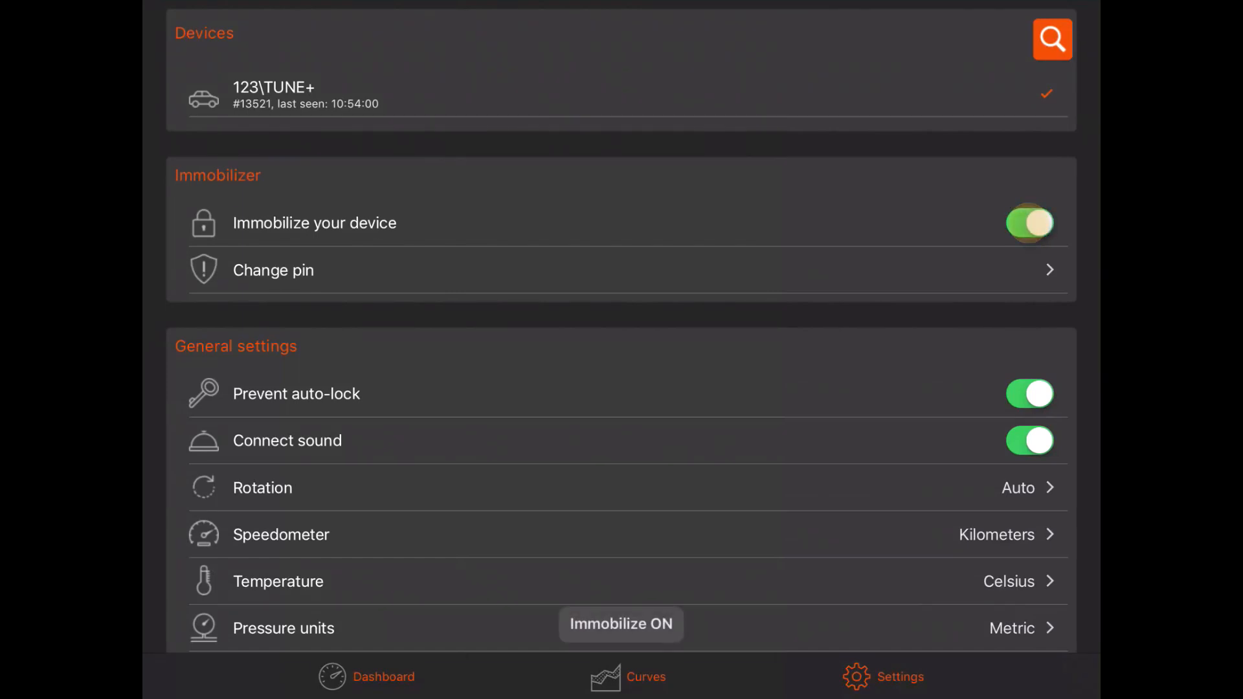
{"action": "left_click", "coordinate": [1029, 223]}
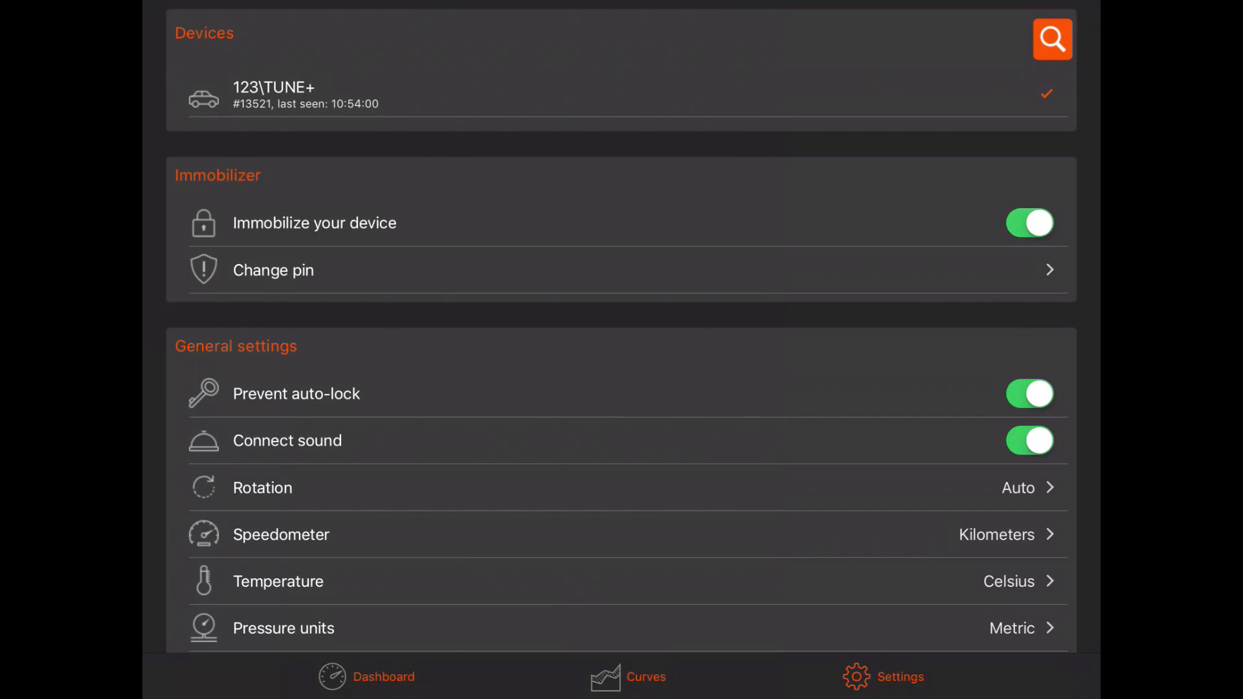
{"action": "left_click", "coordinate": [1030, 223]}
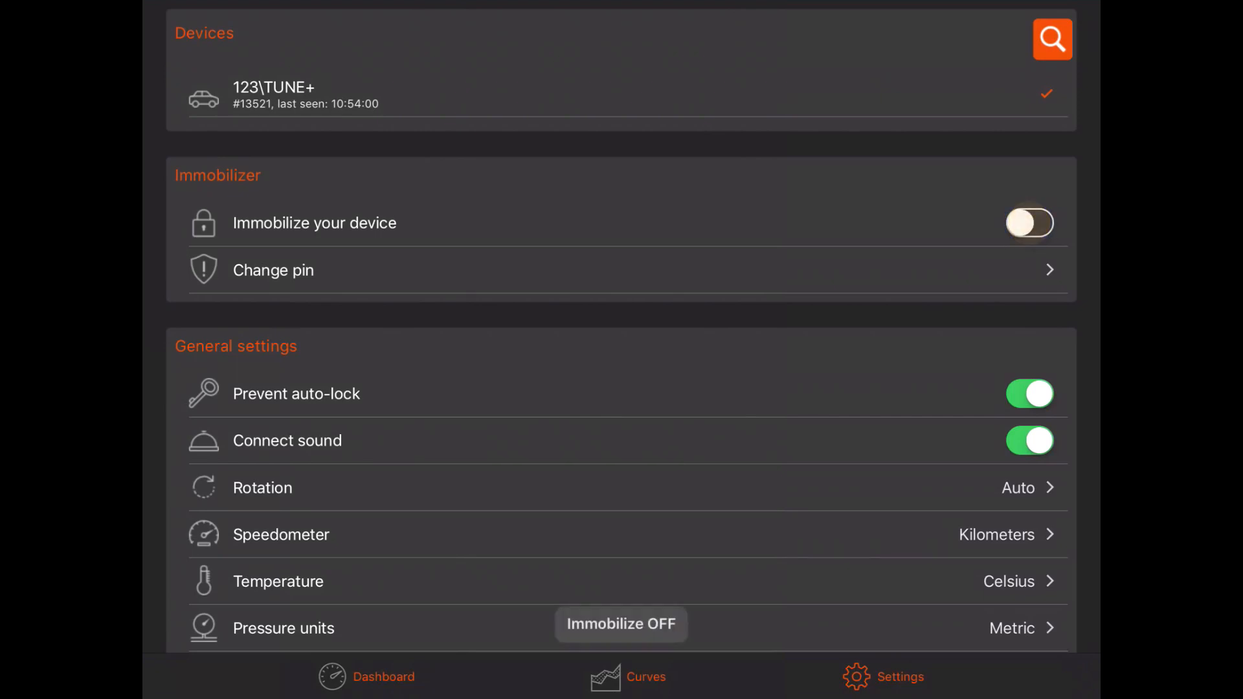
{"action": "left_click", "coordinate": [1030, 223]}
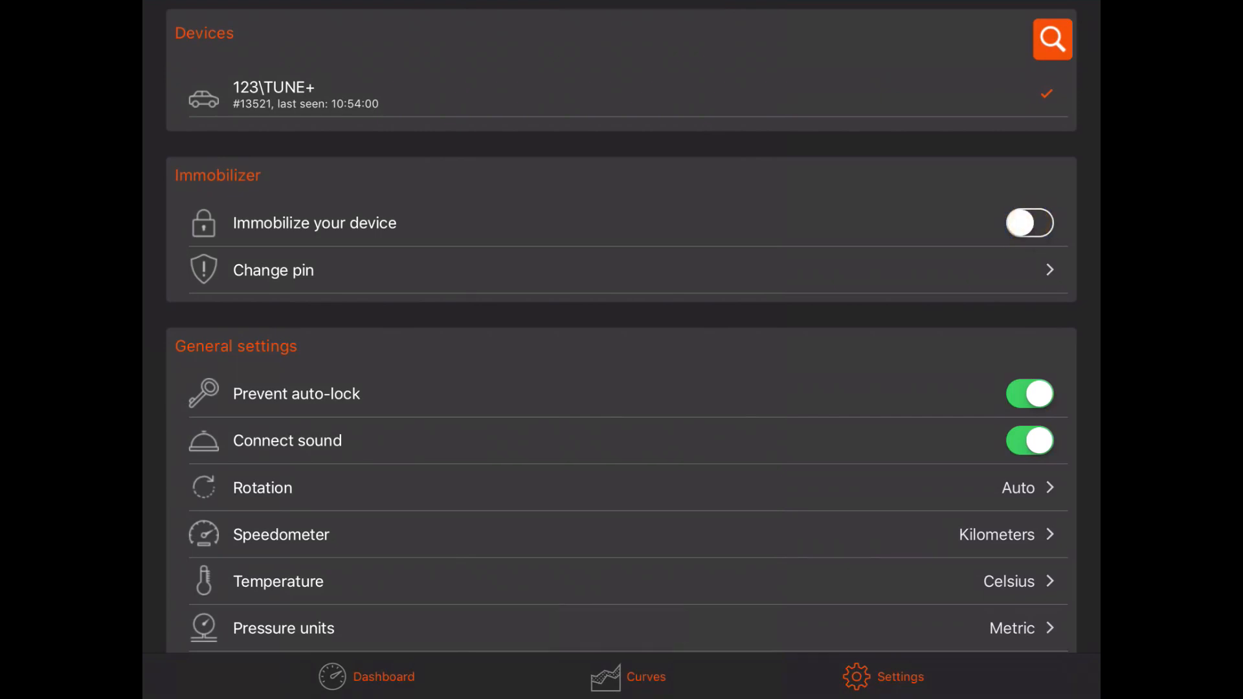
- Bring up the Change pin form for setting a new PIN
{"action": "left_click", "coordinate": [273, 269]}
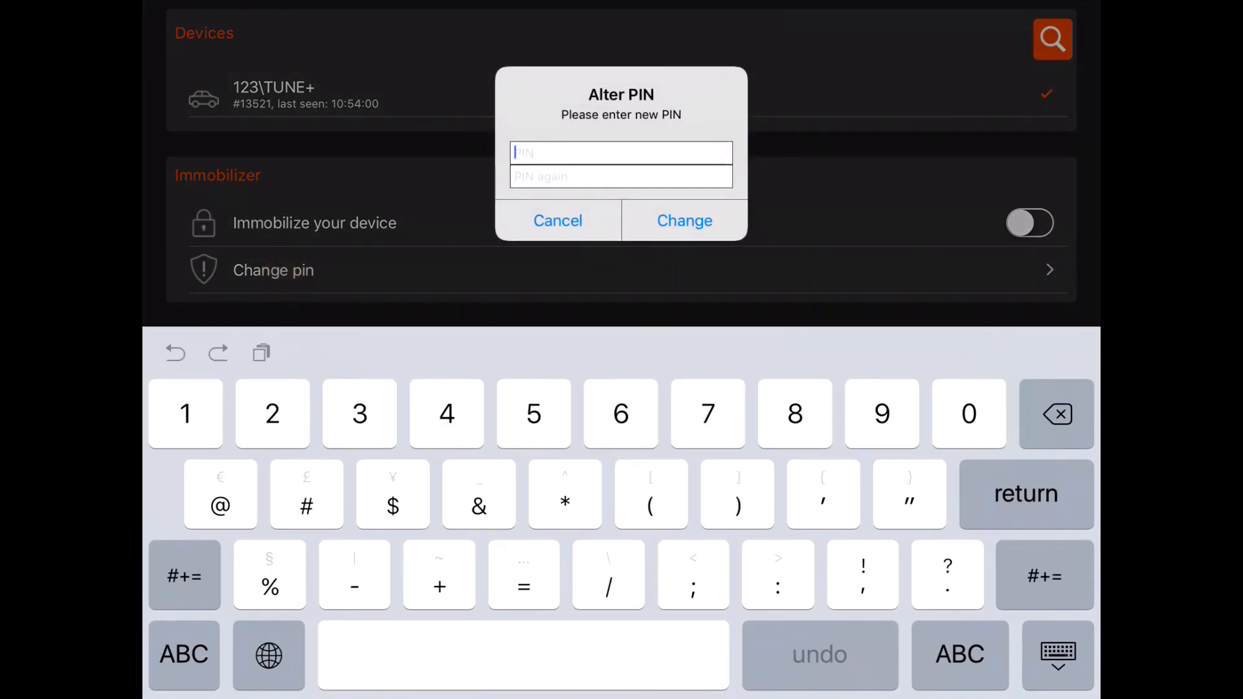
- Enter the new PIN in both Alter PIN fields and confirm it with Change
{"action": "left_click", "coordinate": [272, 415]}
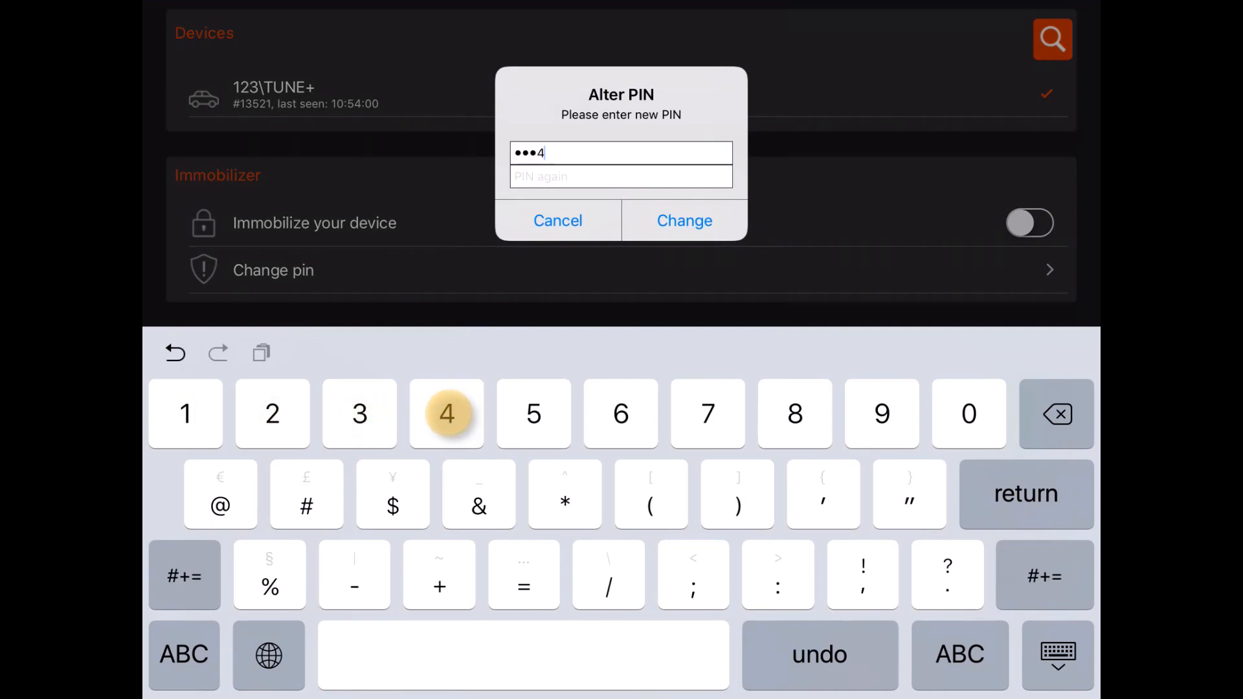
{"action": "left_click", "coordinate": [185, 414]}
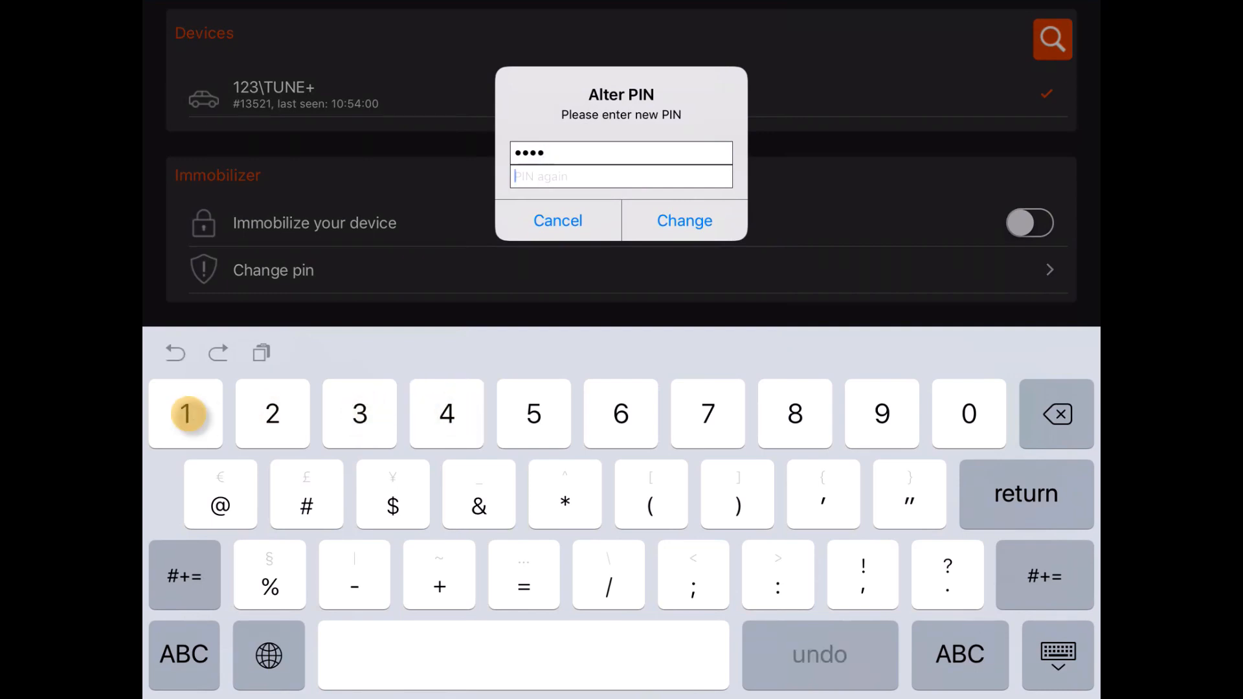
{"action": "left_click", "coordinate": [272, 413]}
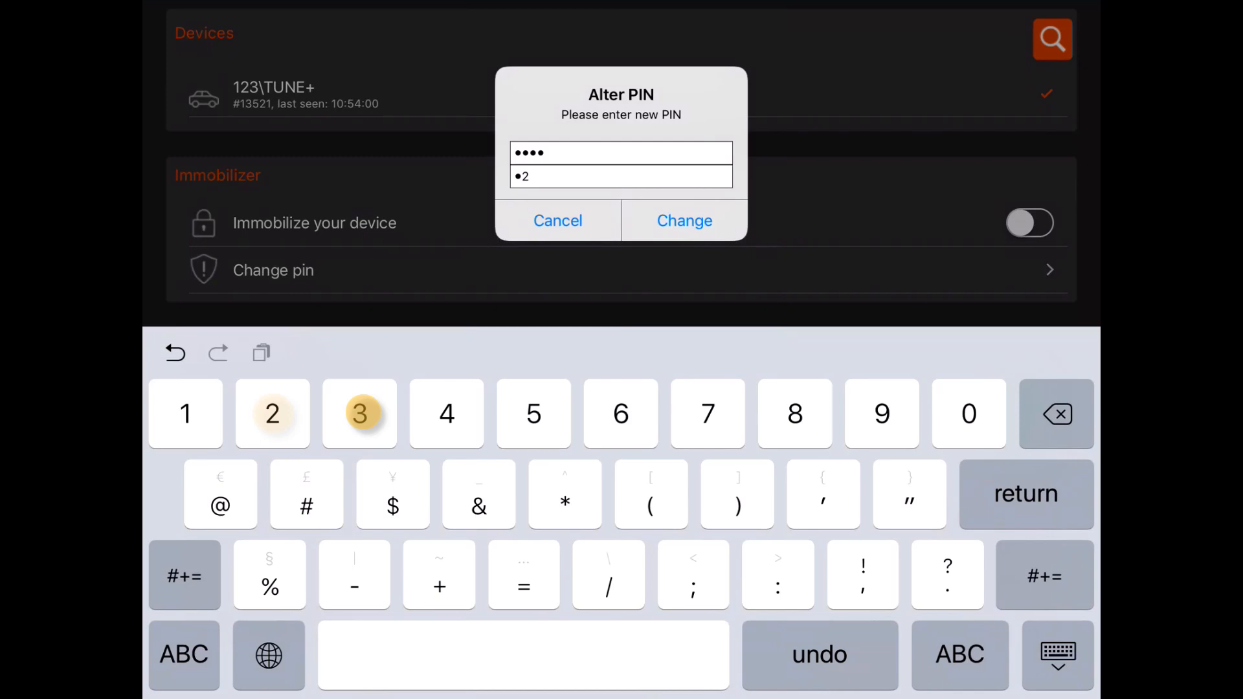
{"action": "left_click", "coordinate": [684, 221]}
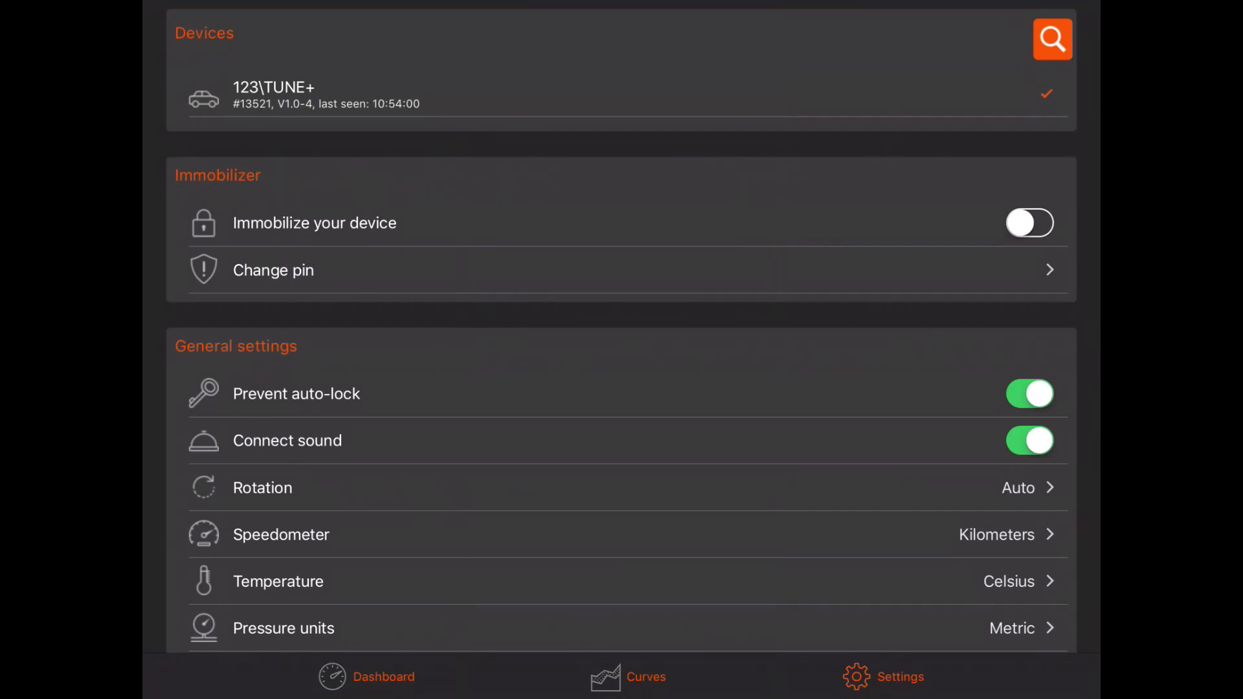
- Return to the Dashboard with gauges showing live engine readings
{"action": "scroll", "scroll_direction": "down", "scroll_amount": 3}
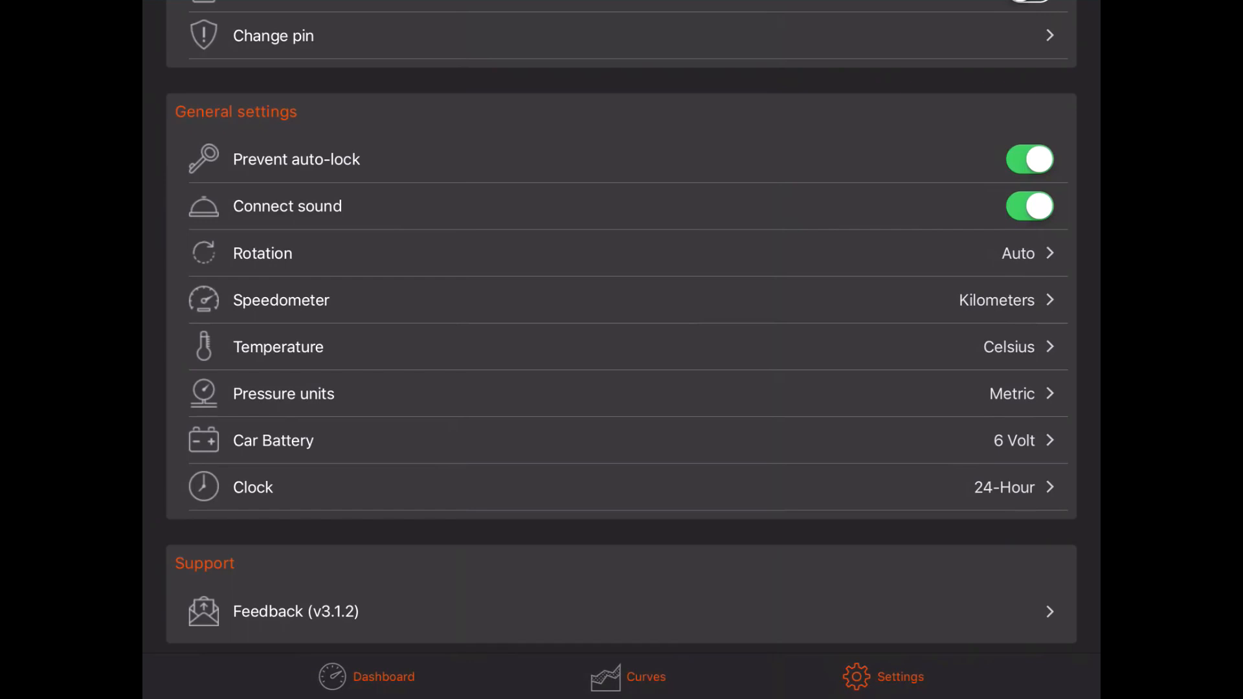
{"action": "left_click", "coordinate": [366, 677]}
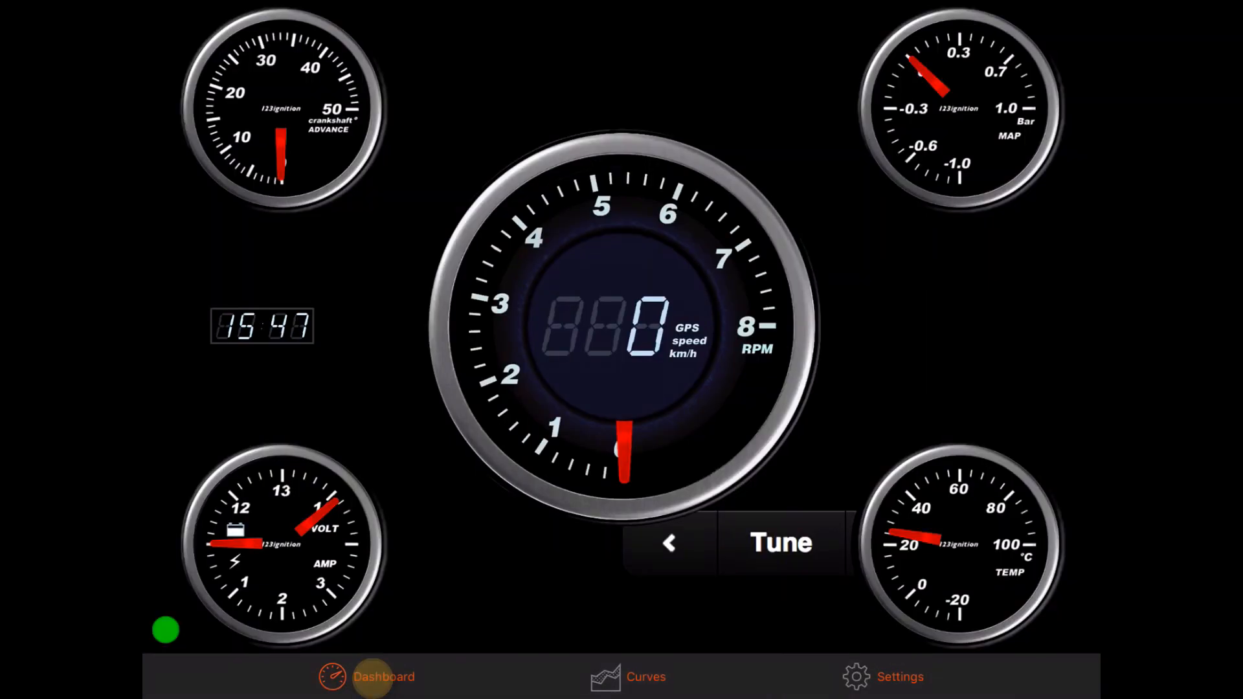